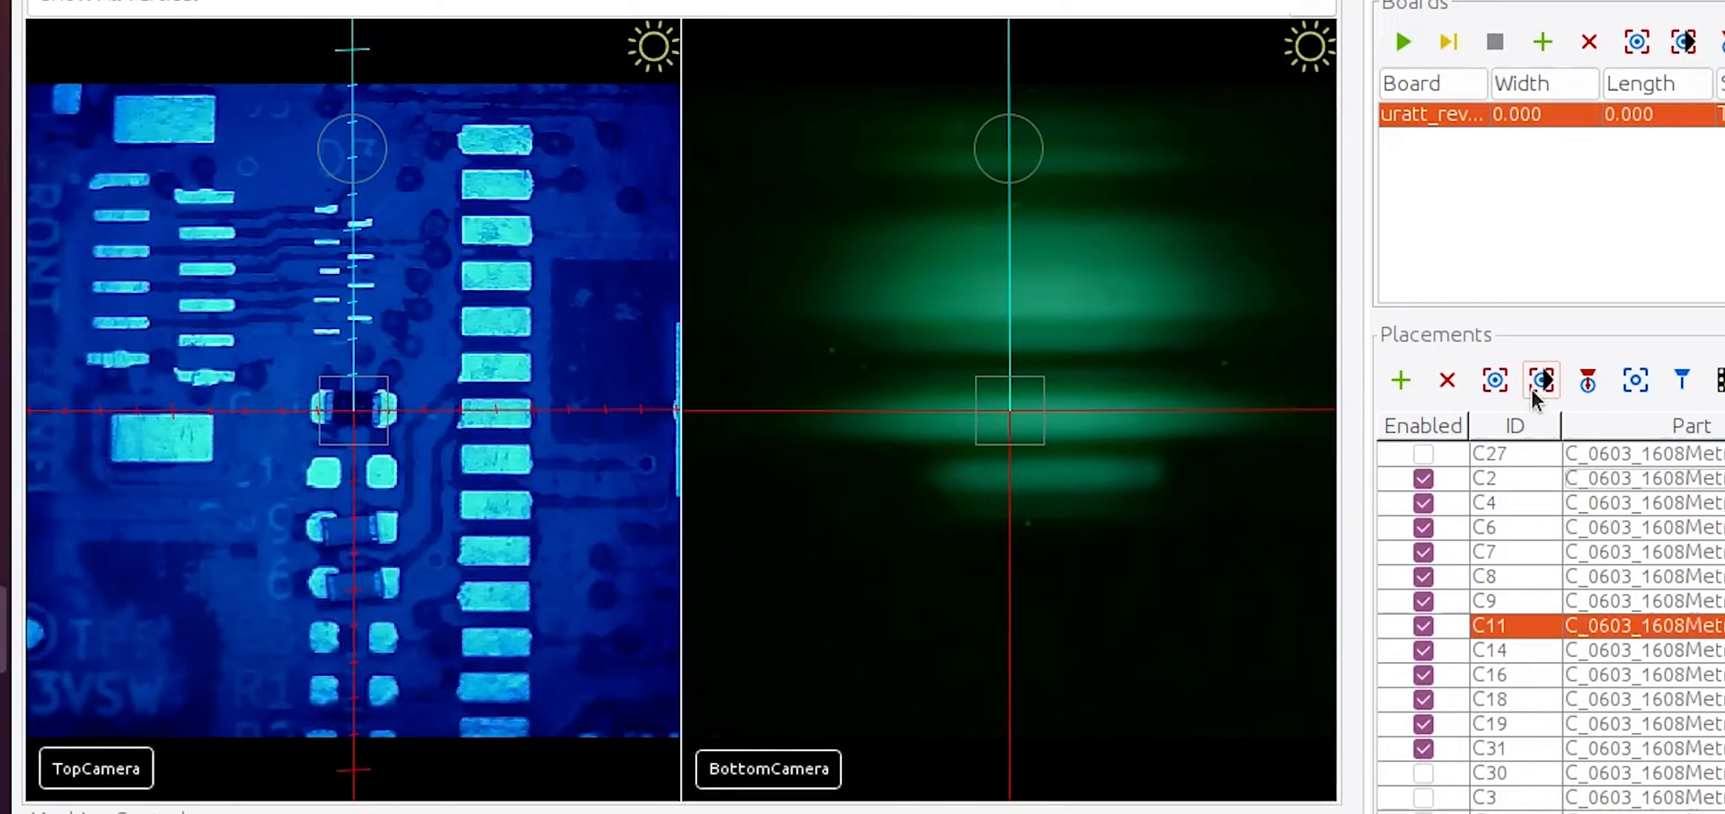
- Position the top camera over placements C11, C16 and C18 to inspect each capacitor
{"action": "left_click", "coordinate": [1491, 649]}
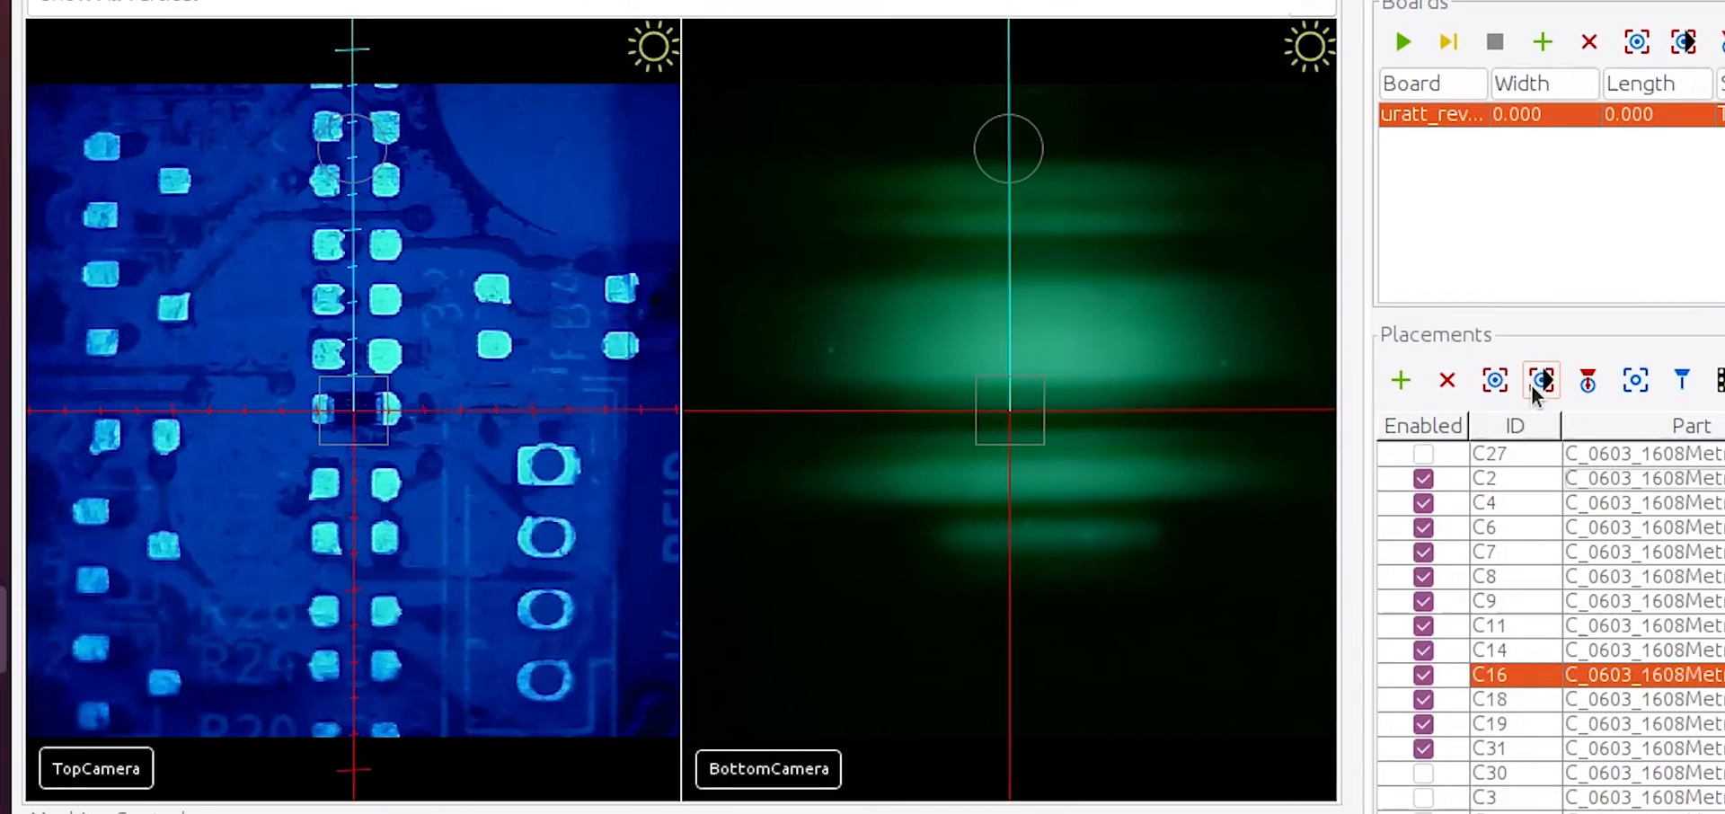
{"action": "left_click", "coordinate": [1484, 699]}
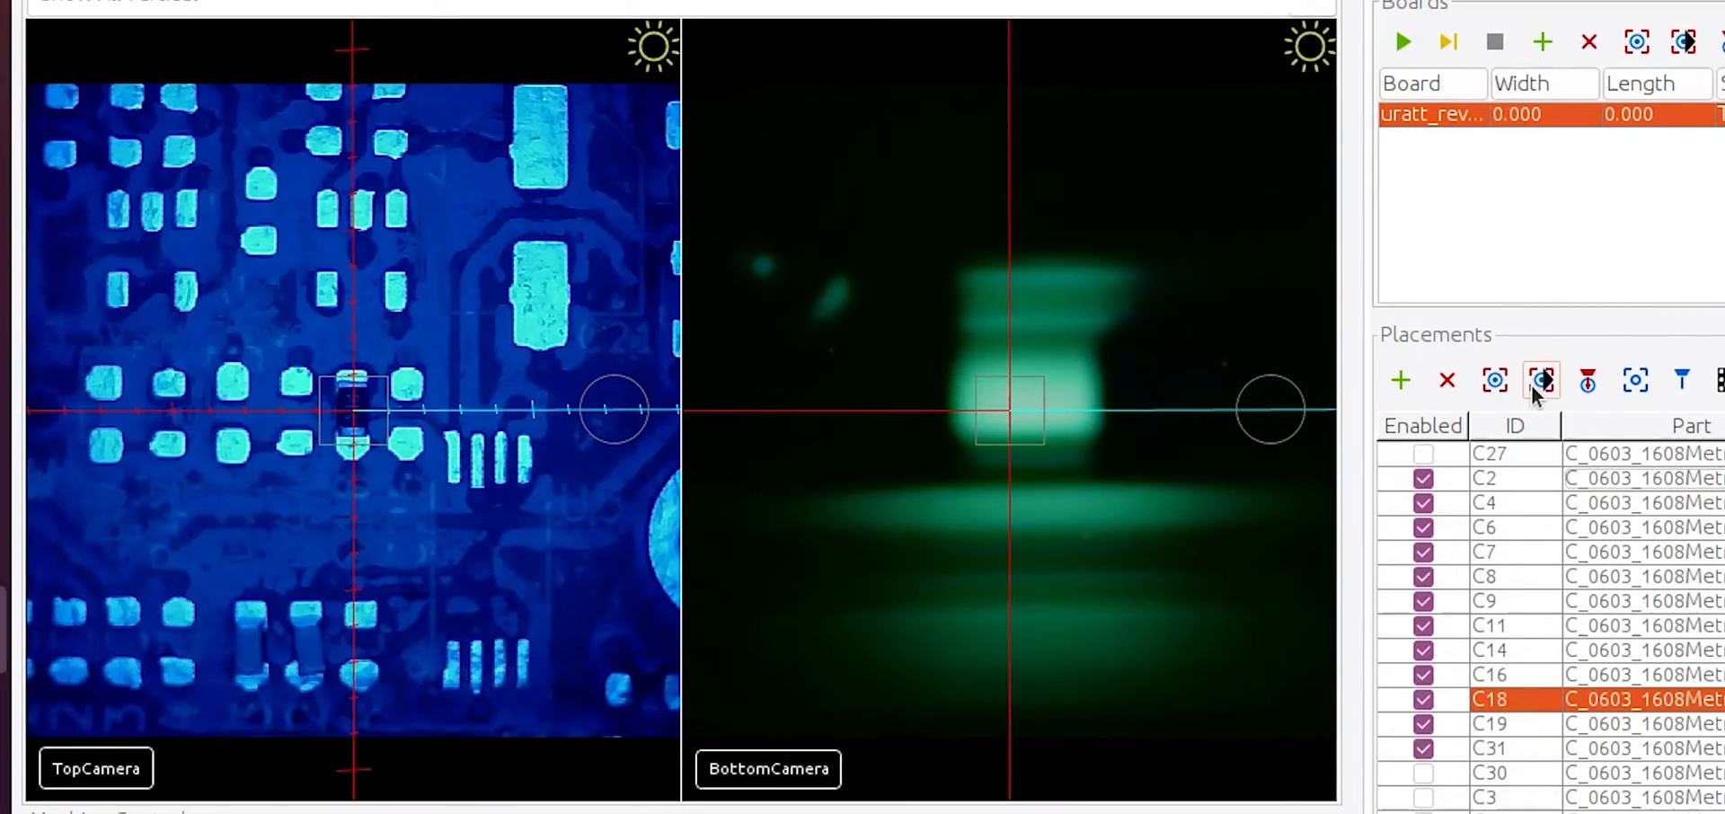
{"action": "left_click", "coordinate": [1491, 724]}
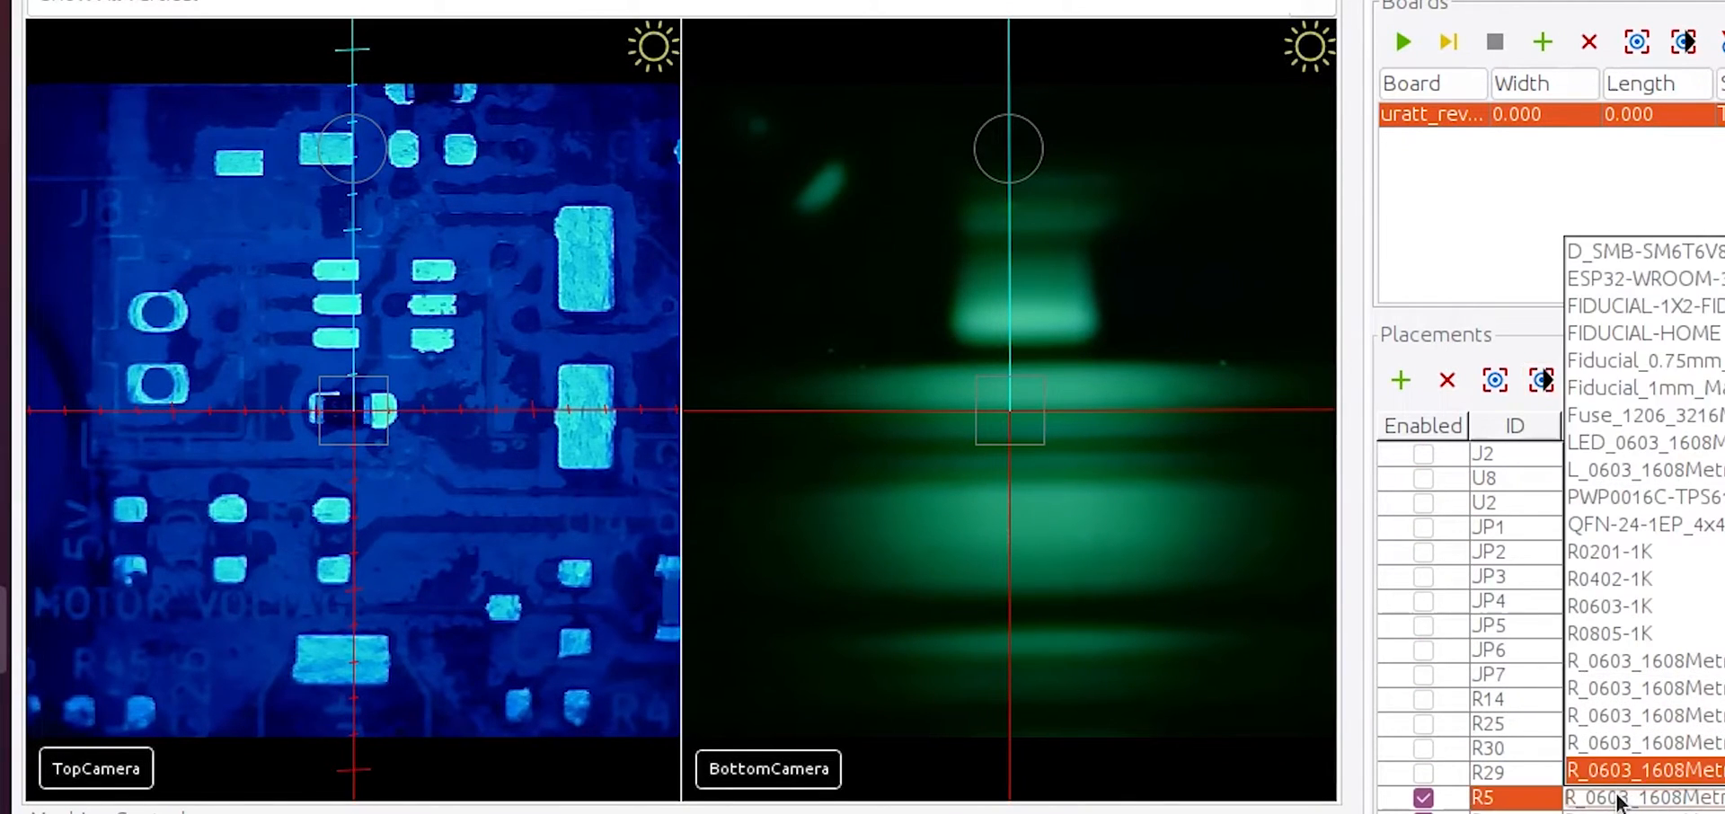
- Leave R5's part unchanged and position the top camera over placement R5
{"action": "left_click", "coordinate": [1493, 381]}
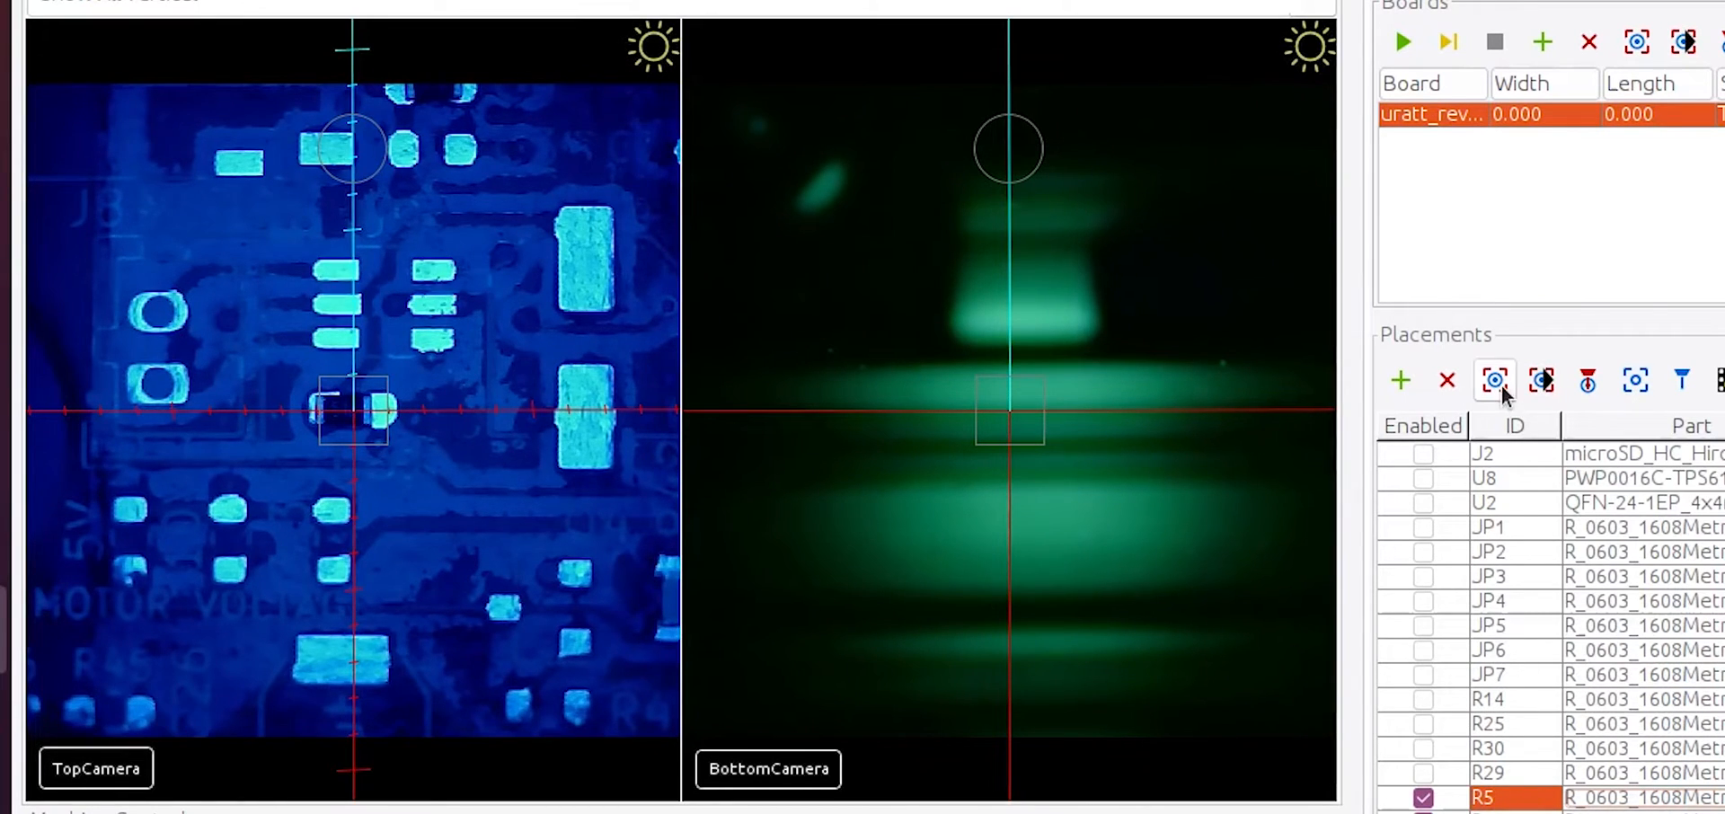
{"action": "left_click", "coordinate": [1540, 379]}
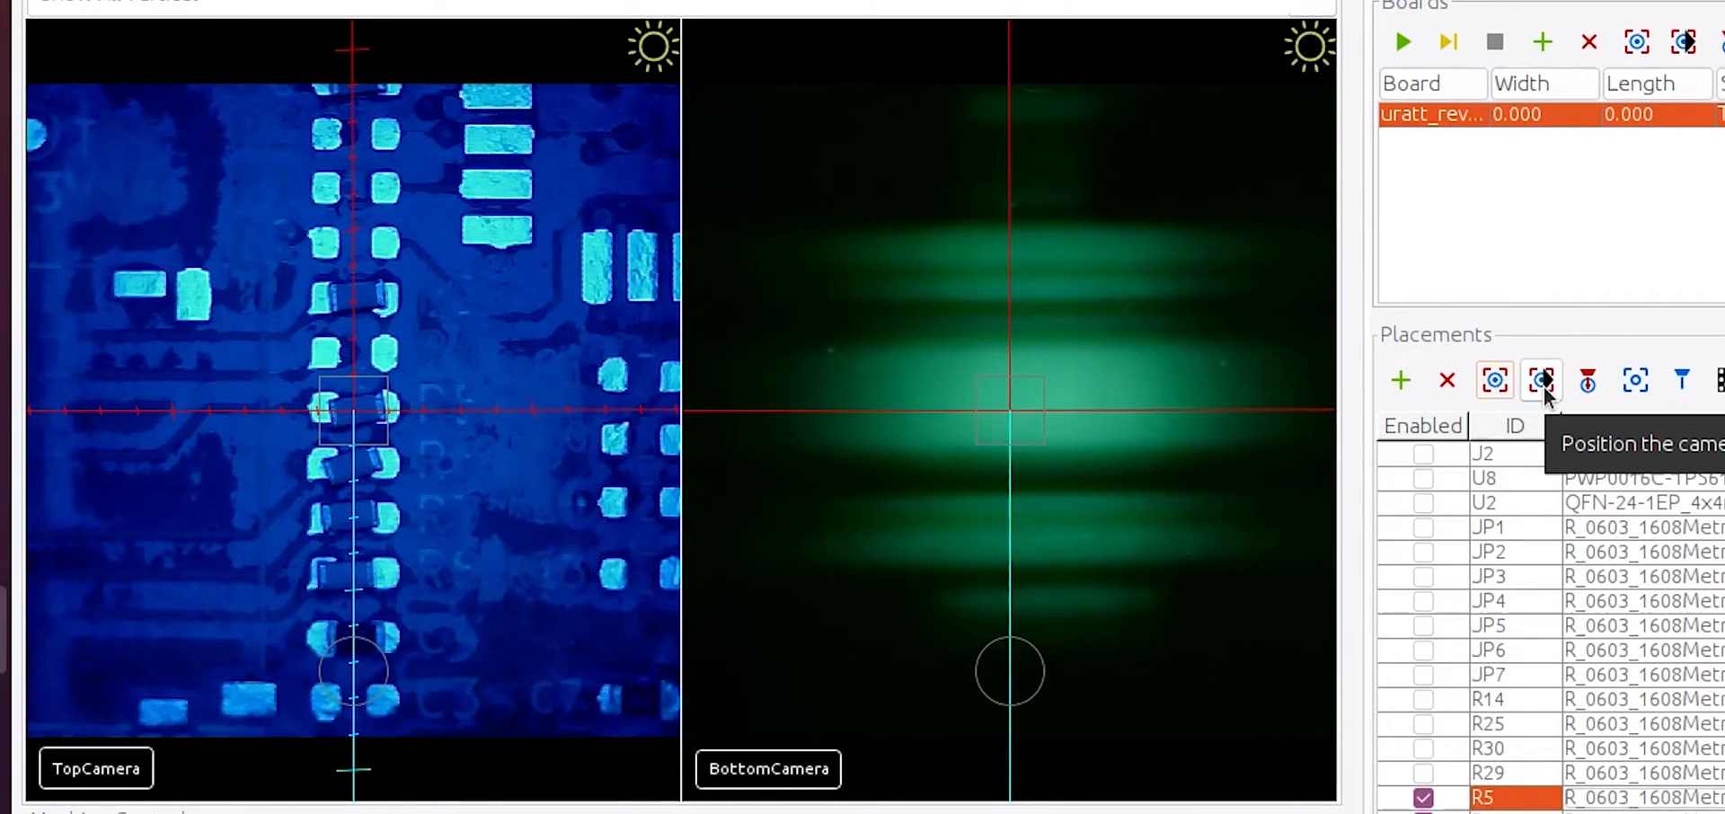